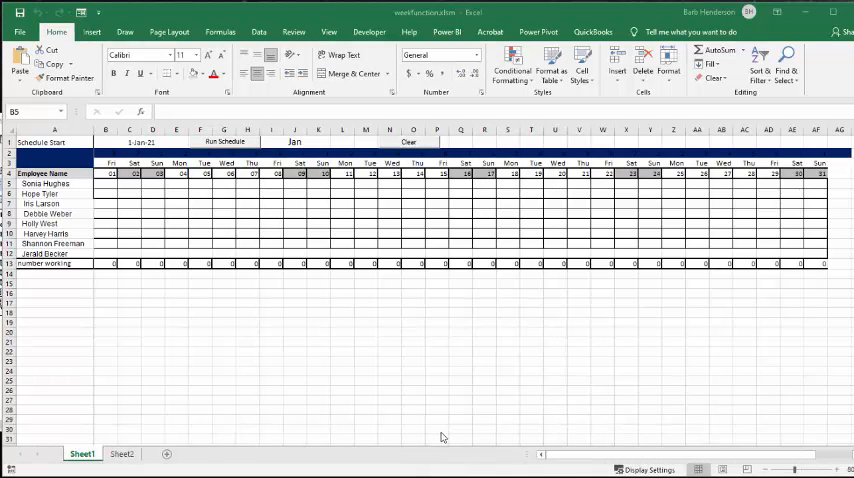
{"action": "mouse_move", "coordinate": [302, 376]}
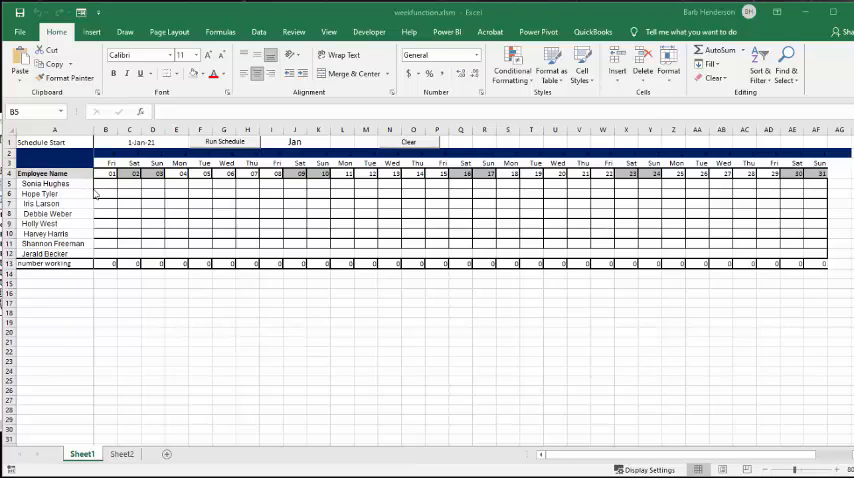
{"action": "mouse_move", "coordinate": [170, 190]}
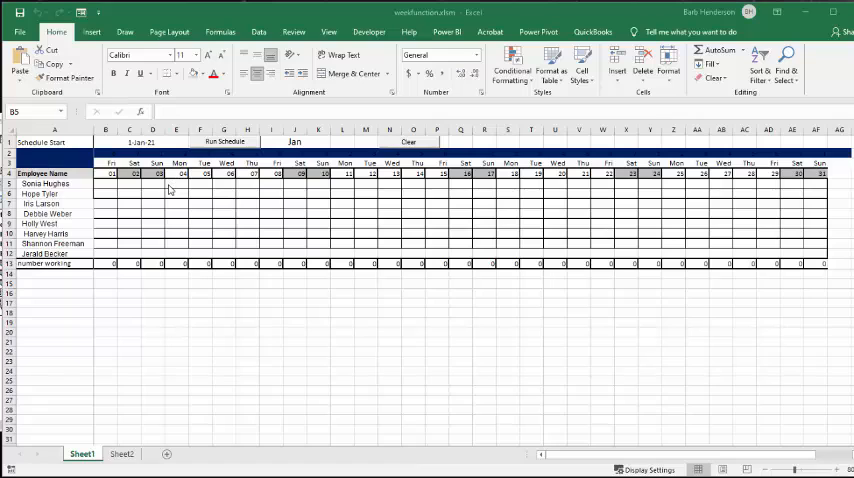
{"action": "mouse_move", "coordinate": [310, 202]}
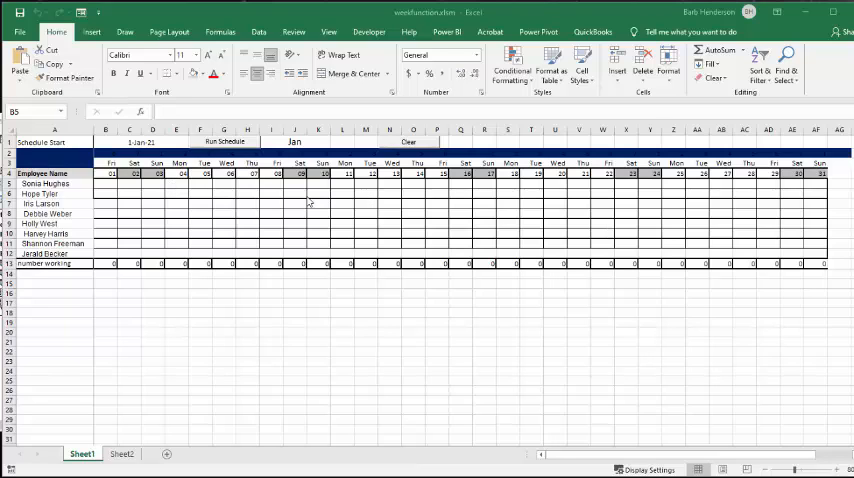
{"action": "mouse_move", "coordinate": [76, 250]}
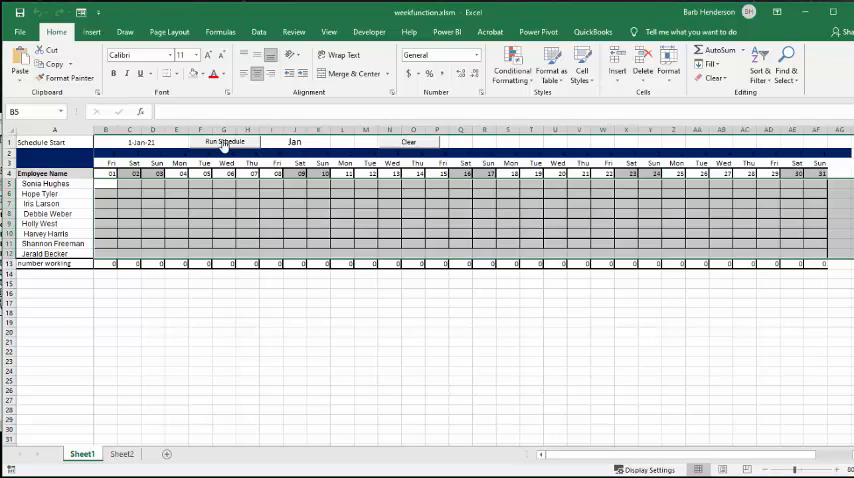
Run the weekFunction macro to fill the January schedule with each employee's working days
{"action": "left_click", "coordinate": [224, 140]}
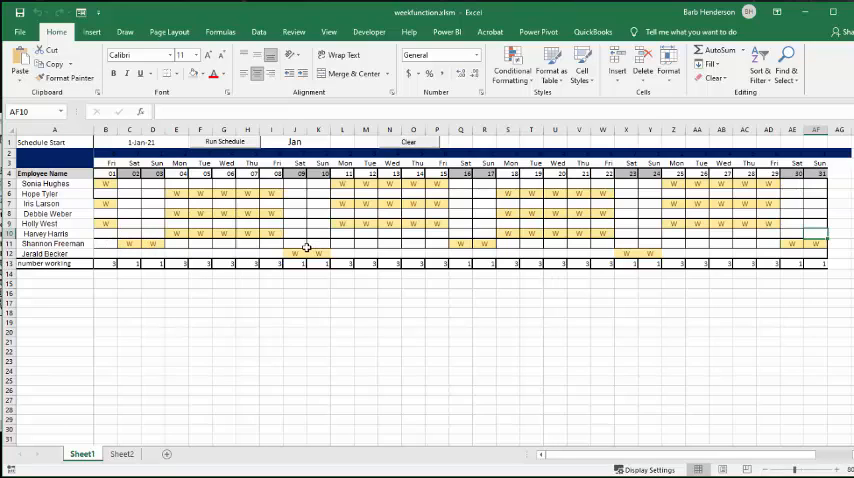
{"action": "mouse_move", "coordinate": [242, 204]}
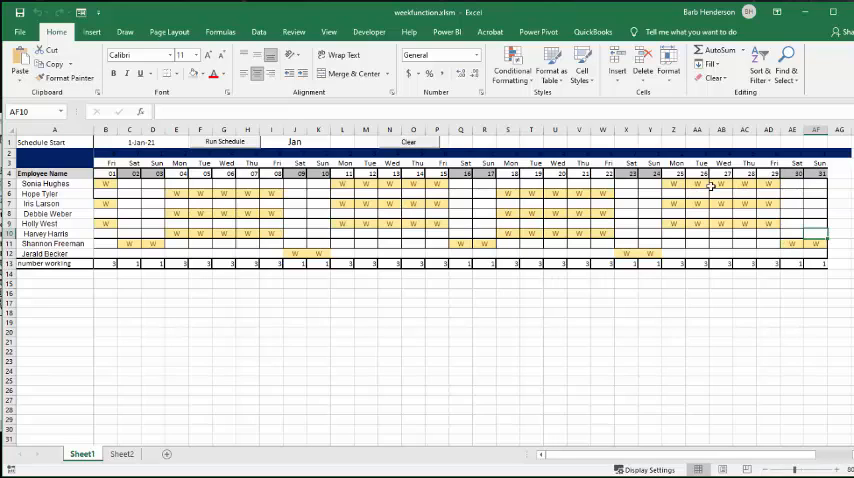
{"action": "mouse_move", "coordinate": [778, 188]}
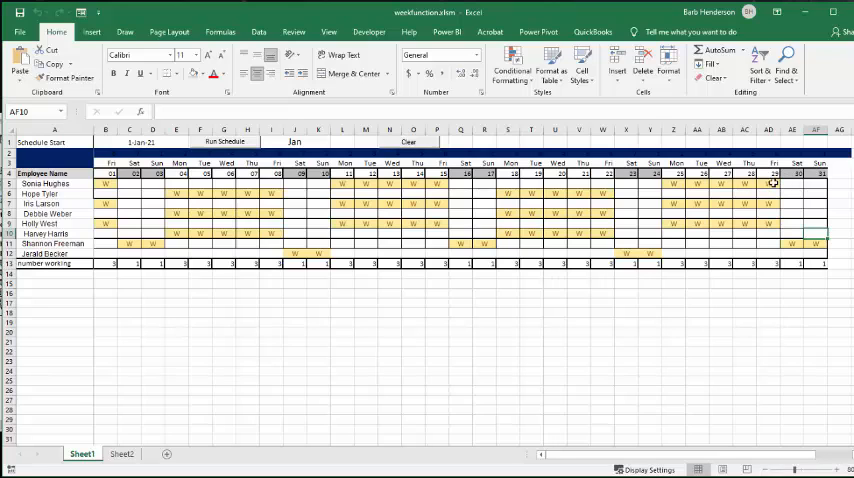
{"action": "mouse_move", "coordinate": [516, 140]}
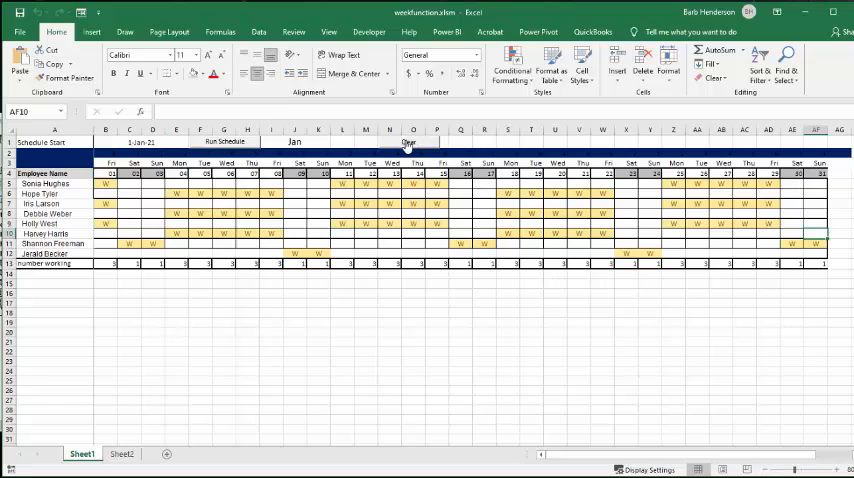
Clear the schedule, set the start date to 1-Feb-21 and rerun the macro for February
{"action": "left_click", "coordinate": [408, 140]}
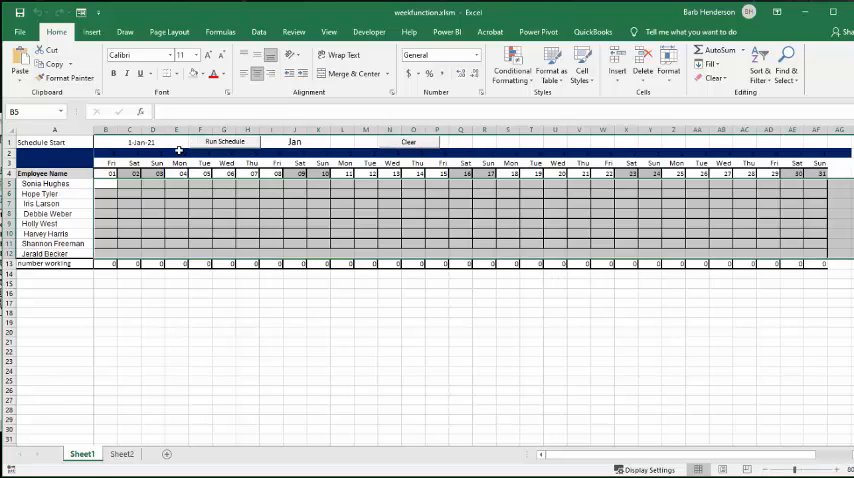
{"action": "left_click", "coordinate": [104, 140]}
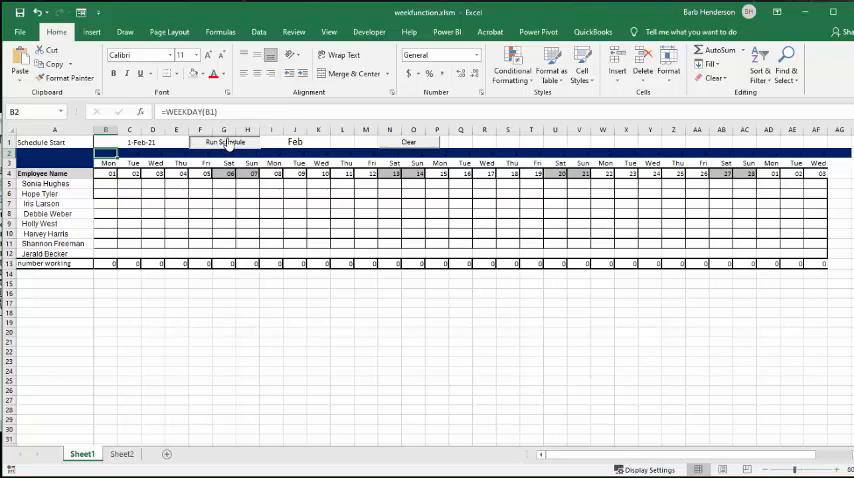
{"action": "left_click", "coordinate": [224, 140]}
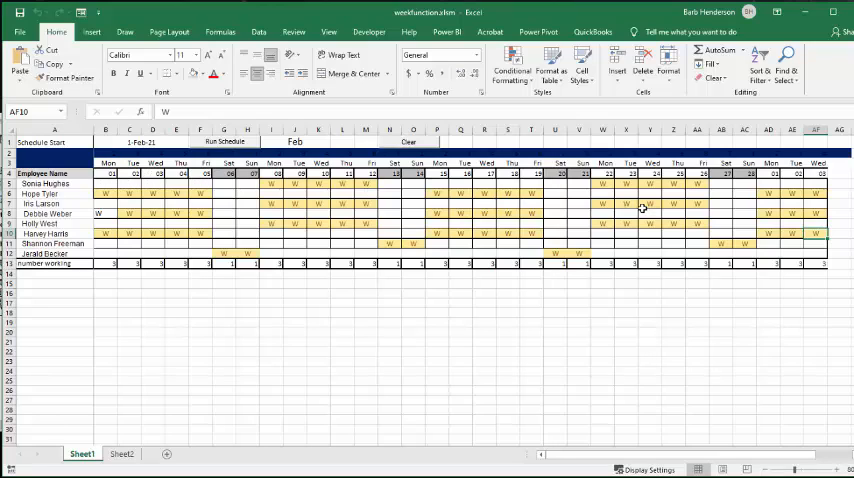
{"action": "mouse_move", "coordinate": [590, 214]}
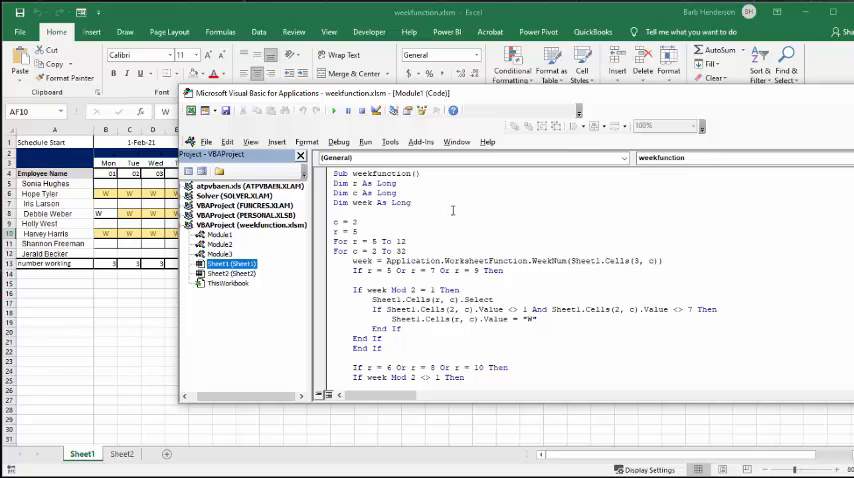
{"action": "mouse_move", "coordinate": [504, 104]}
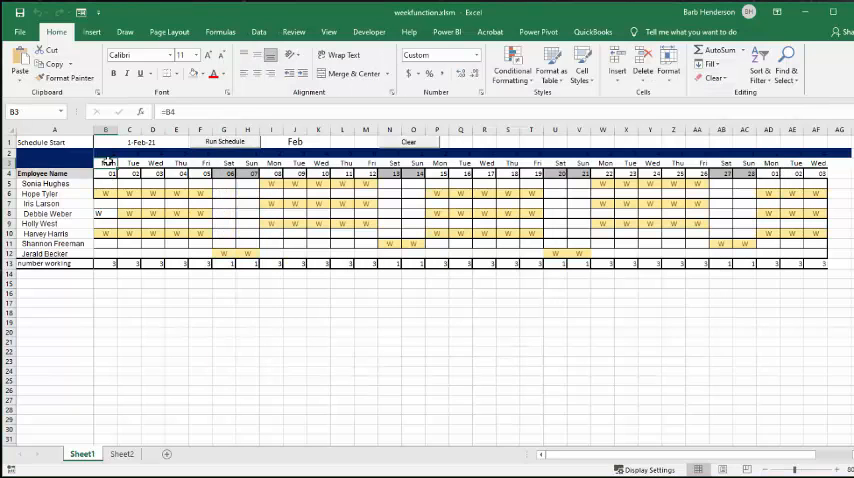
{"action": "left_click", "coordinate": [140, 142]}
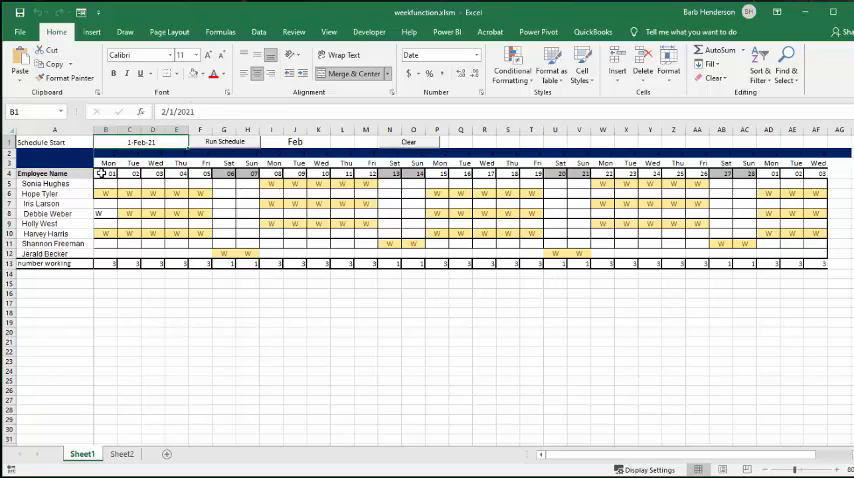
{"action": "left_click", "coordinate": [104, 172]}
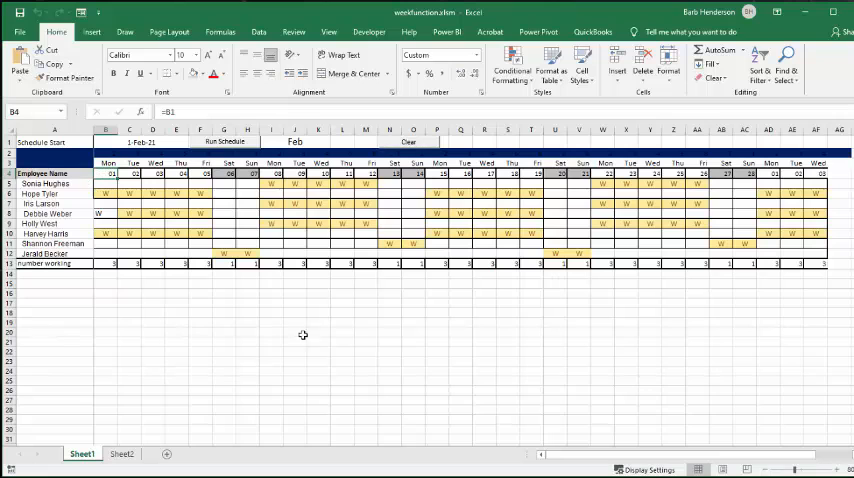
{"action": "mouse_move", "coordinate": [304, 334]}
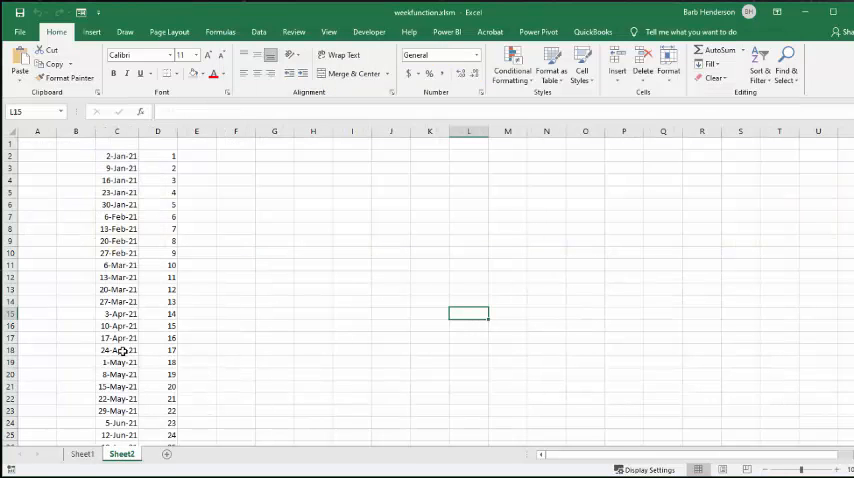
{"action": "mouse_move", "coordinate": [148, 154]}
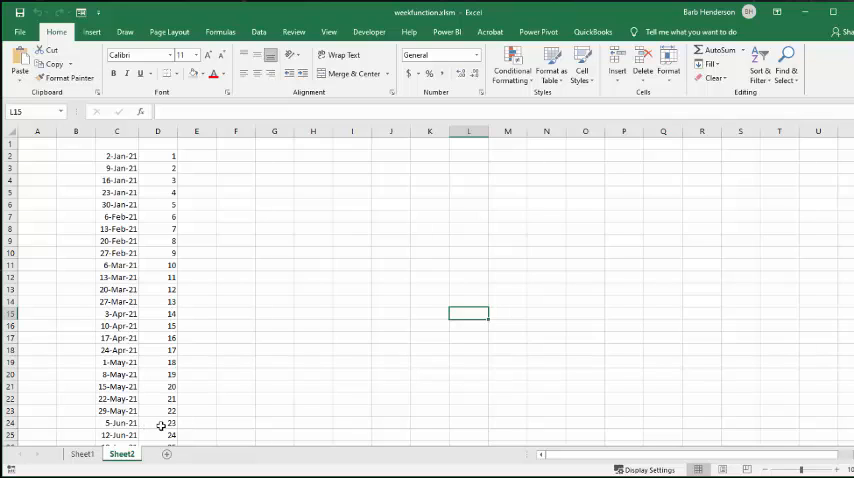
{"action": "mouse_move", "coordinate": [108, 424]}
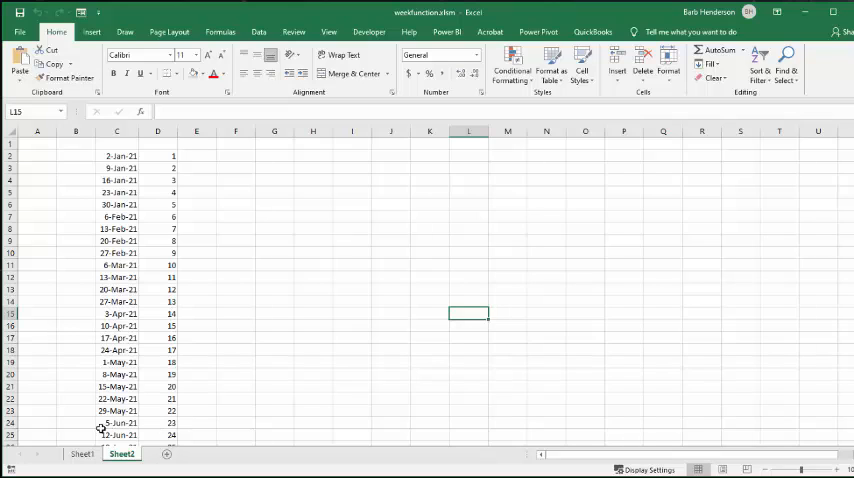
{"action": "mouse_move", "coordinate": [60, 470]}
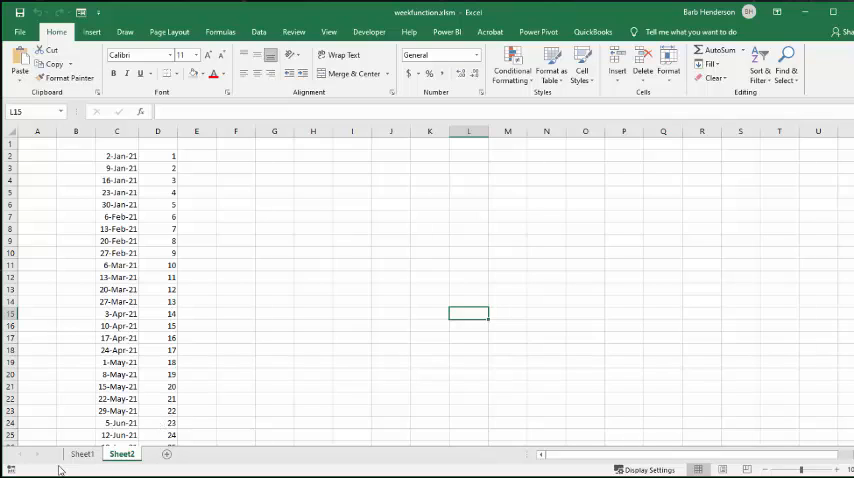
{"action": "mouse_move", "coordinate": [156, 214]}
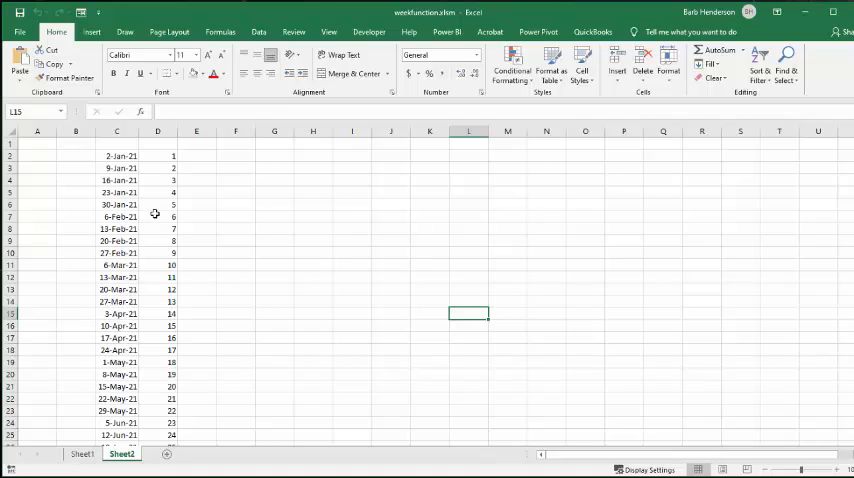
{"action": "mouse_move", "coordinate": [156, 384]}
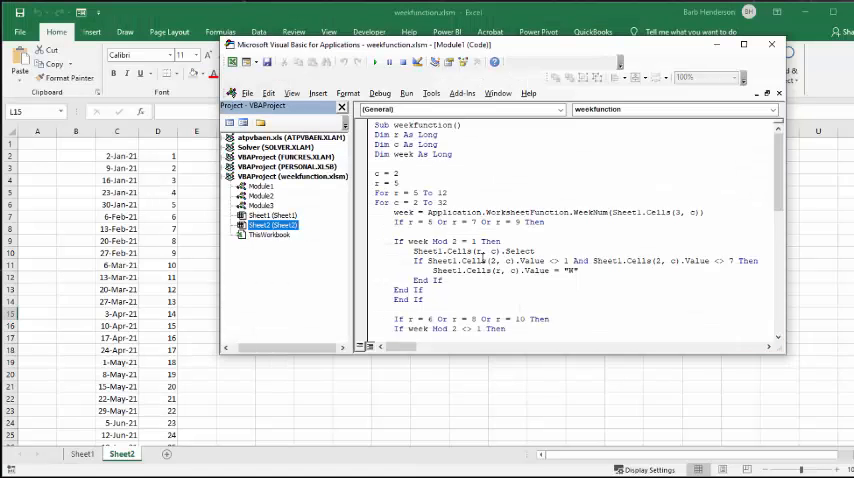
Open the VBA editor (Alt+F11) to view the weekFunction module code
{"action": "scroll", "scroll_direction": "down", "scroll_amount": 3}
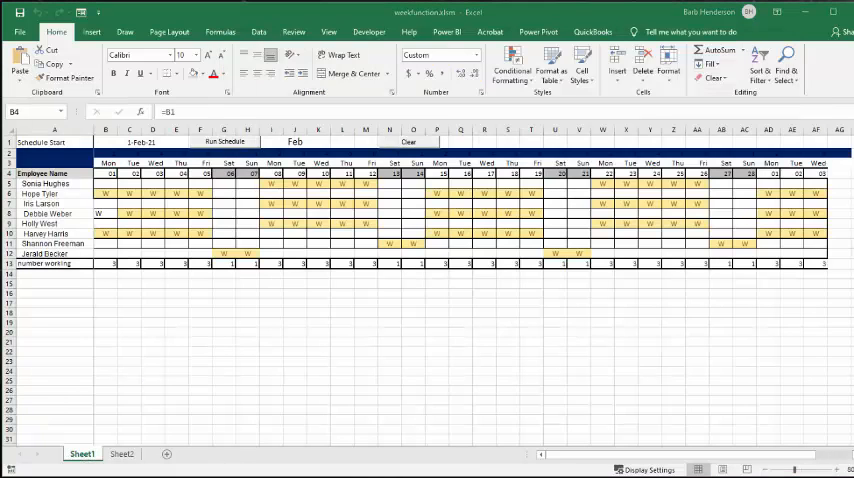
{"action": "key", "text": "alt+F11"}
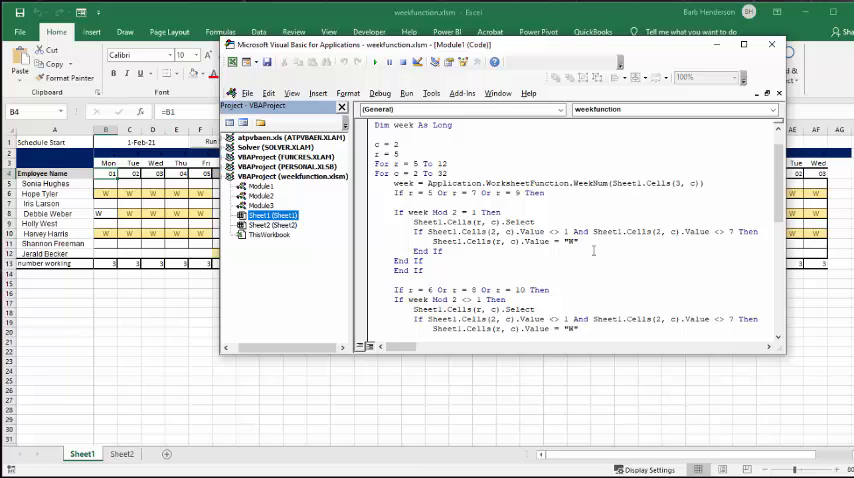
{"action": "left_click", "coordinate": [462, 270]}
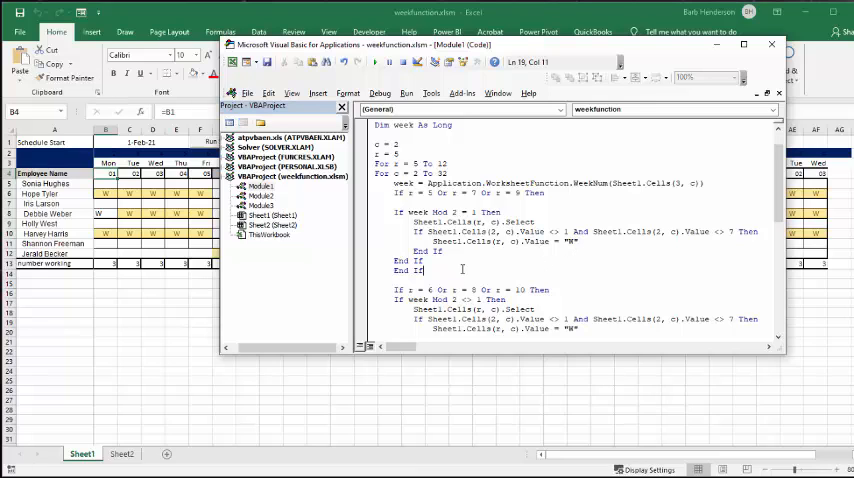
{"action": "scroll", "scroll_direction": "down", "scroll_amount": 3}
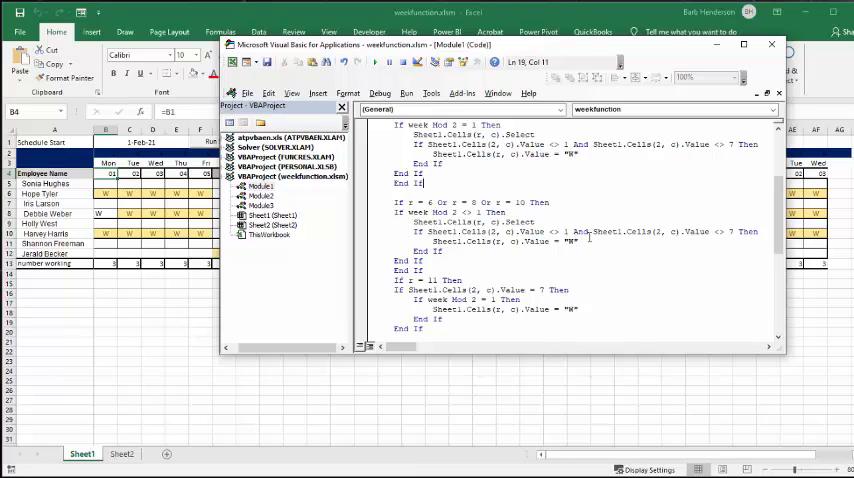
{"action": "left_click", "coordinate": [490, 260]}
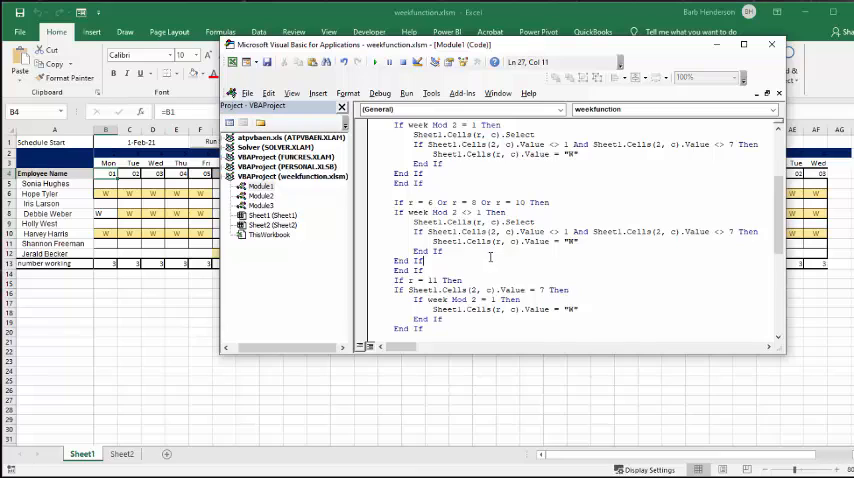
{"action": "scroll", "scroll_direction": "down", "scroll_amount": 3}
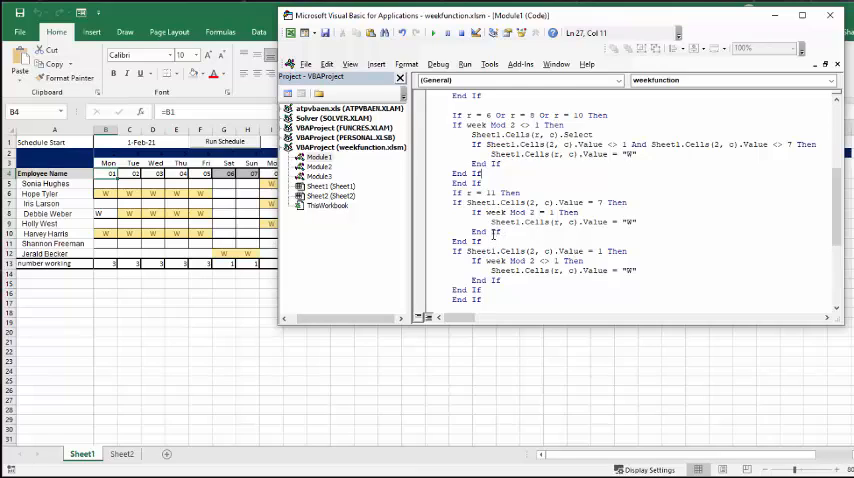
{"action": "scroll", "scroll_direction": "down", "scroll_amount": 3}
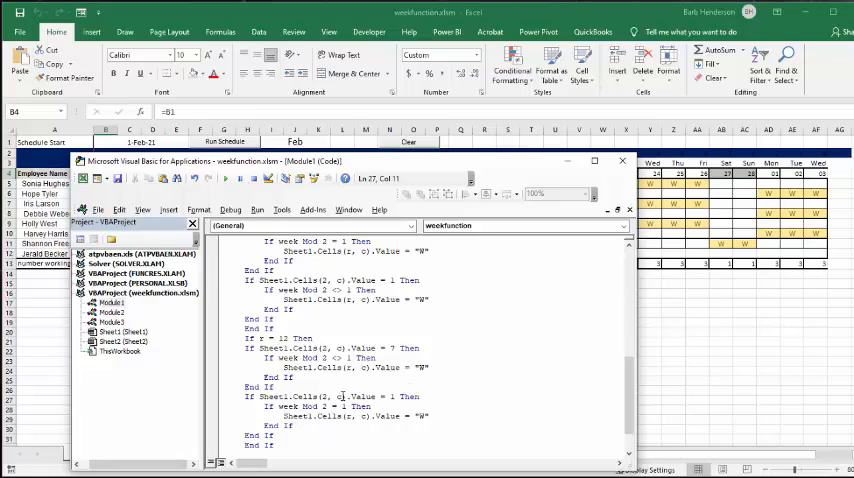
{"action": "mouse_move", "coordinate": [668, 336]}
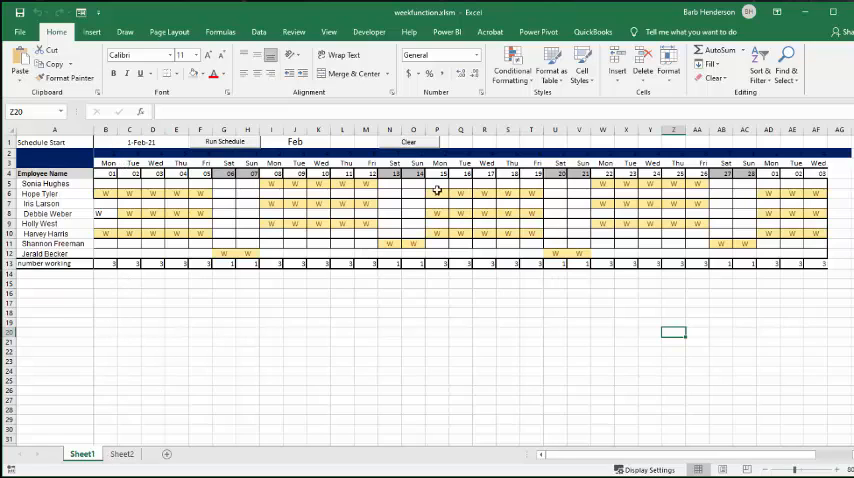
{"action": "mouse_move", "coordinate": [338, 130]}
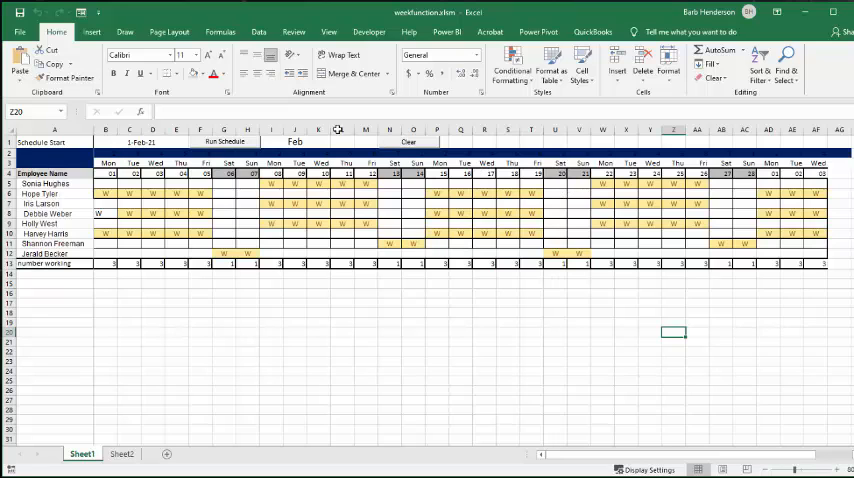
Show the Developer ribbon commands over the filled February schedule
{"action": "left_click", "coordinate": [368, 32]}
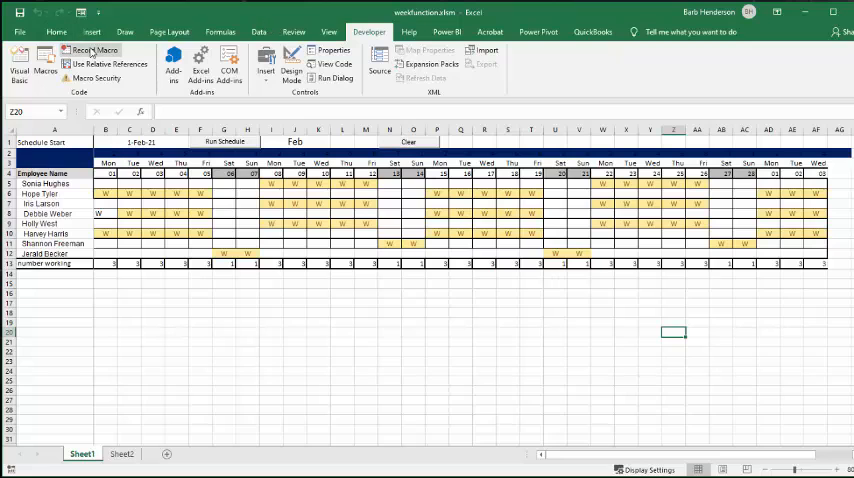
Record a macro that selects the employee schedule grid and clears its week markers
{"action": "left_click", "coordinate": [92, 52]}
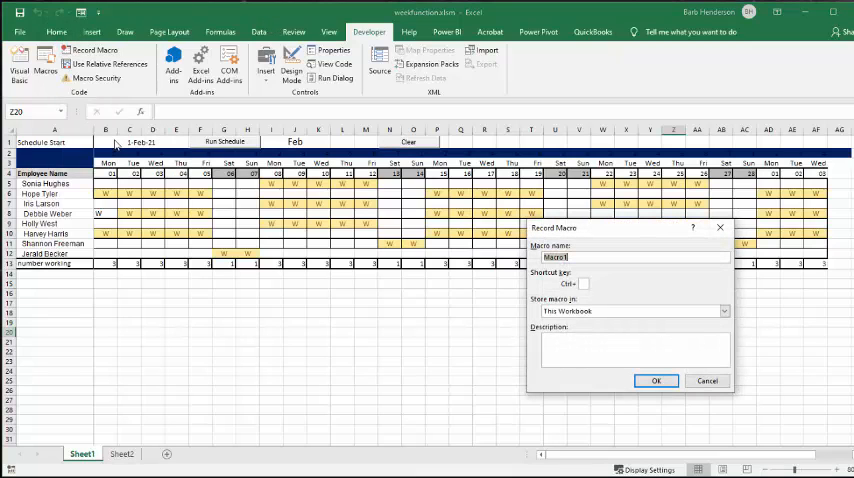
{"action": "left_click", "coordinate": [656, 380]}
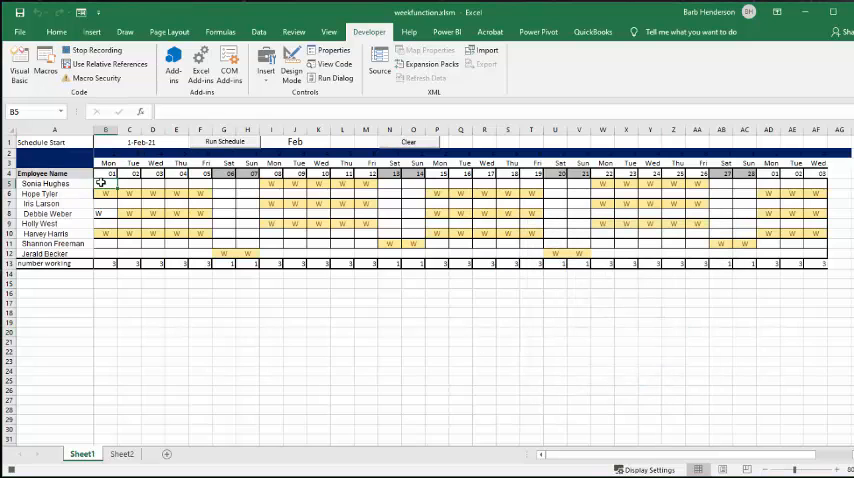
{"action": "left_click_drag", "start_coordinate": [100, 184], "coordinate": [816, 218]}
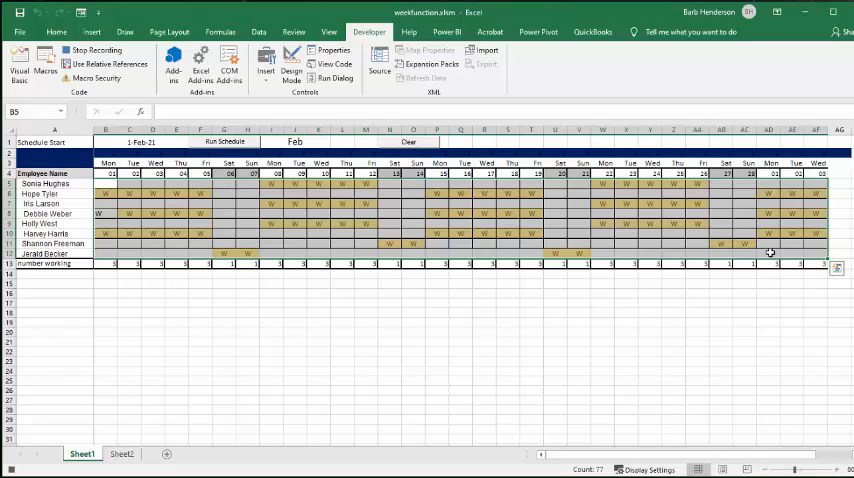
{"action": "left_click", "coordinate": [408, 140]}
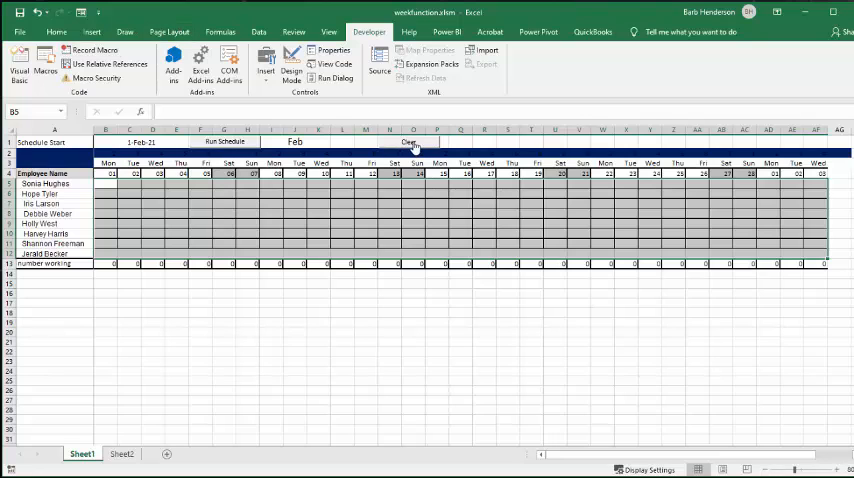
Assign the recorded Clear macro to the Clear button via Assign Macro
{"action": "right_click", "coordinate": [410, 140]}
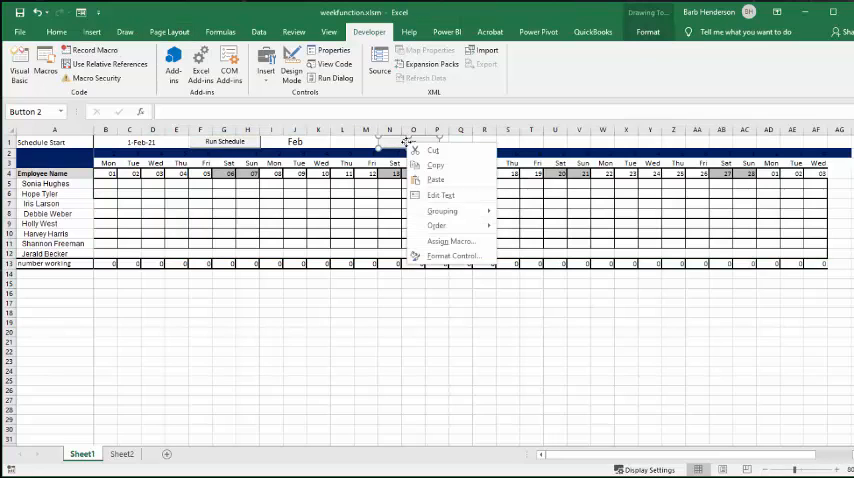
{"action": "mouse_move", "coordinate": [452, 240]}
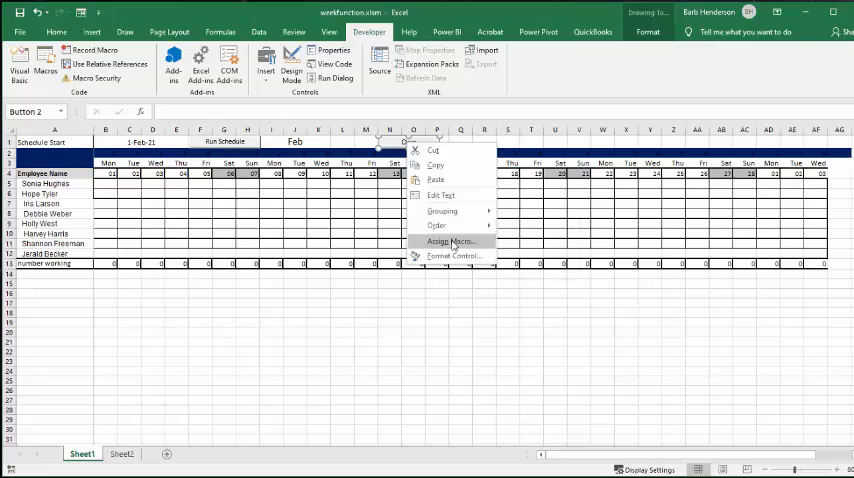
{"action": "left_click", "coordinate": [452, 240]}
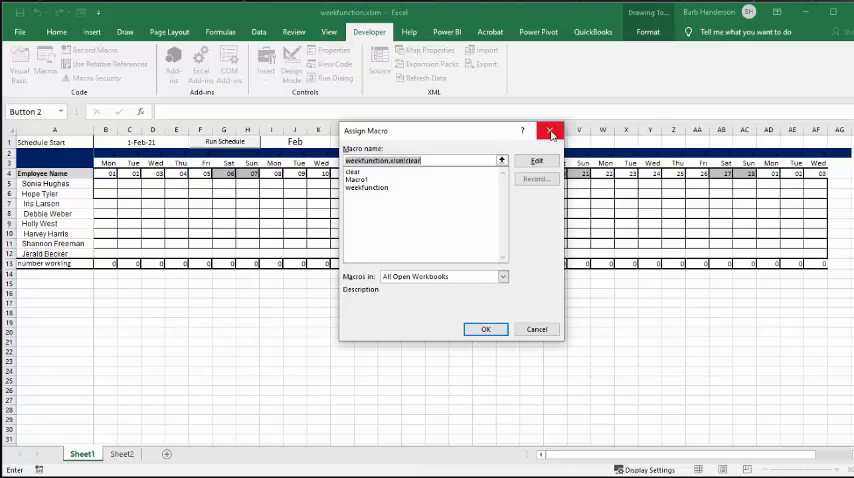
{"action": "mouse_move", "coordinate": [550, 132]}
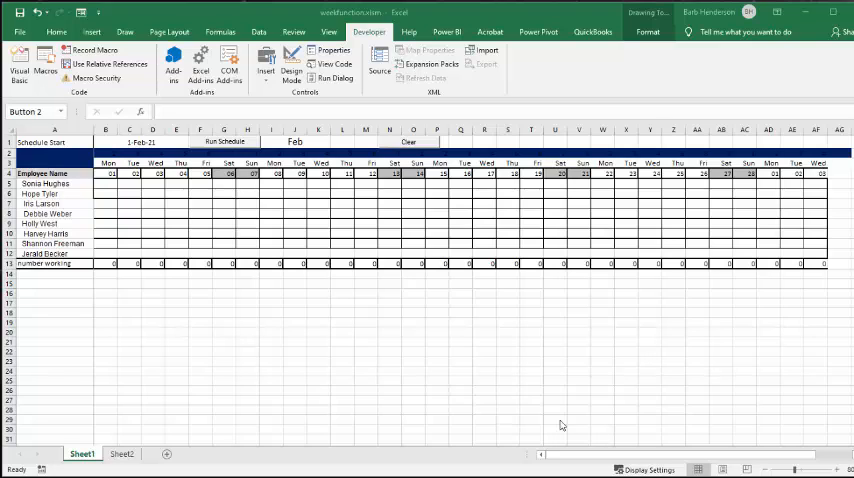
{"action": "mouse_move", "coordinate": [436, 324]}
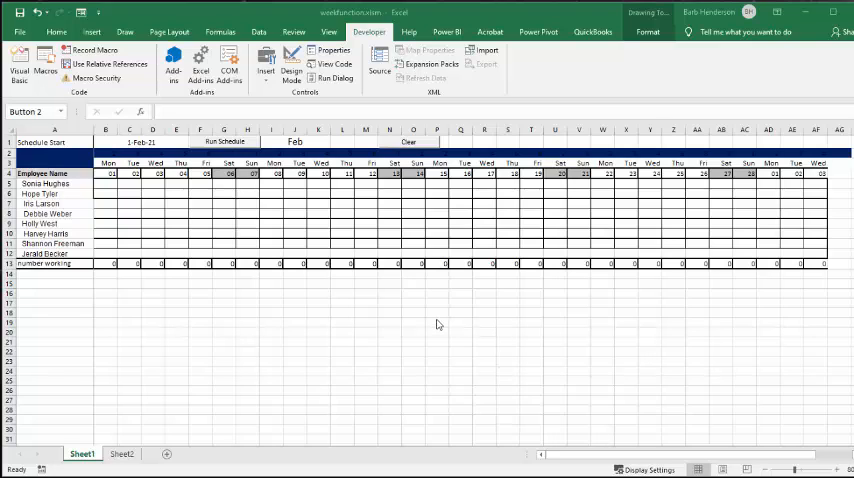
{"action": "mouse_move", "coordinate": [444, 318]}
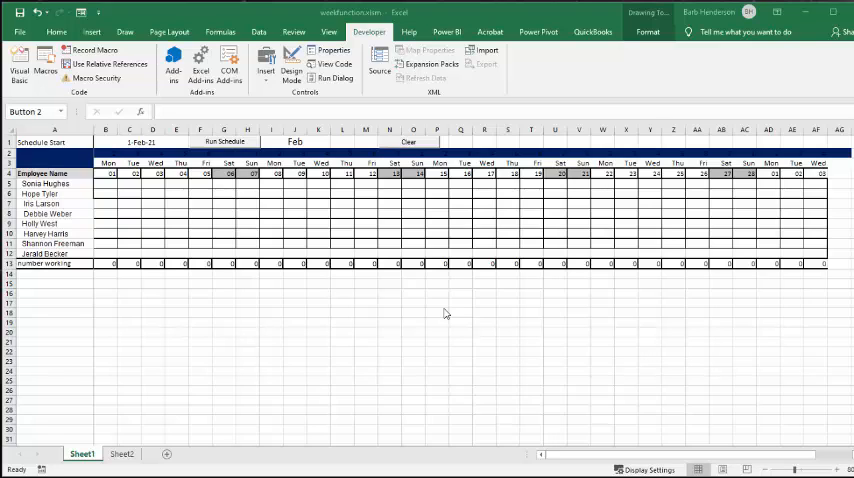
{"action": "mouse_move", "coordinate": [436, 316]}
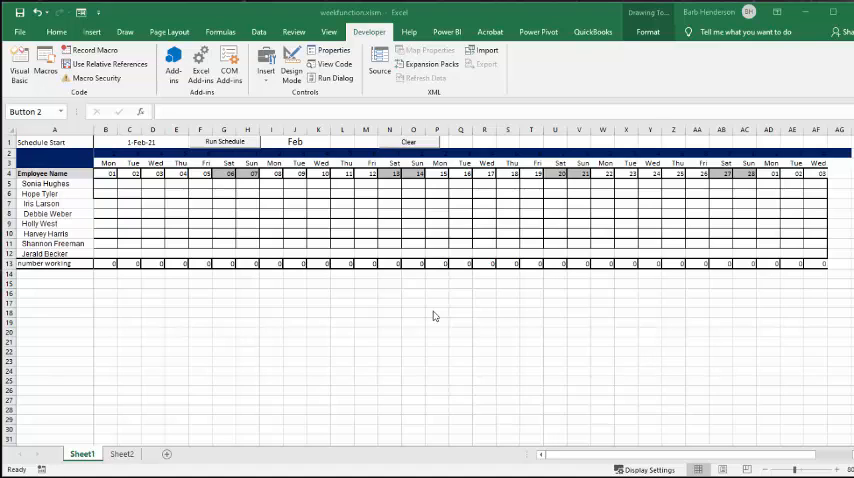
{"action": "mouse_move", "coordinate": [432, 316]}
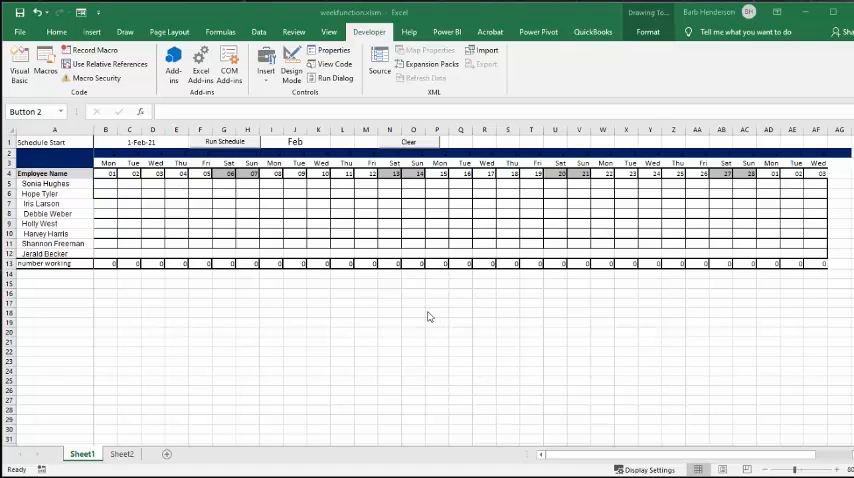